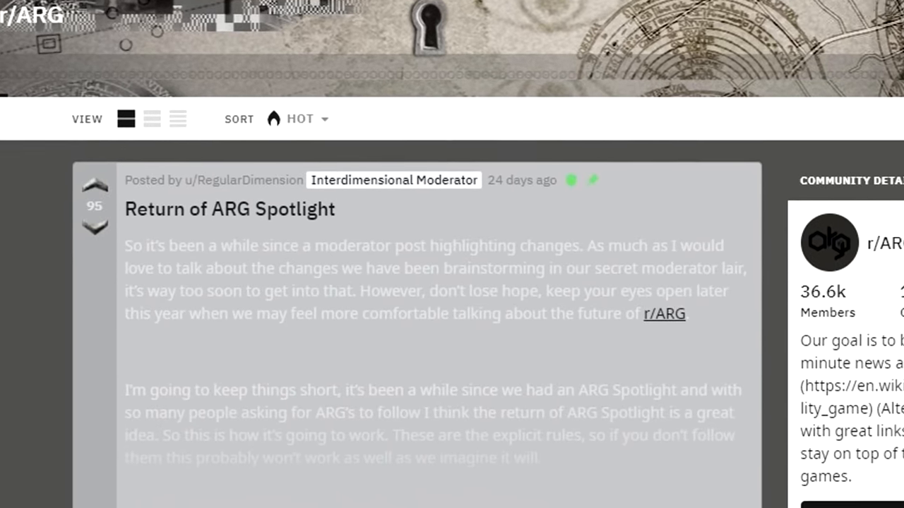
# Browse r/ARG, take 'initiative' from a random noun, and create the TheInitiative brand account
pyautogui.scroll(-3)
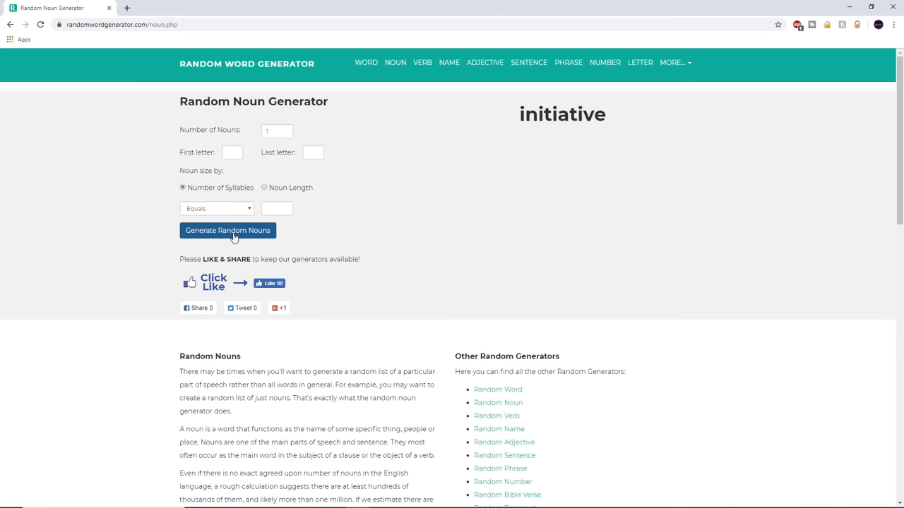
pyautogui.doubleClick(561, 114)
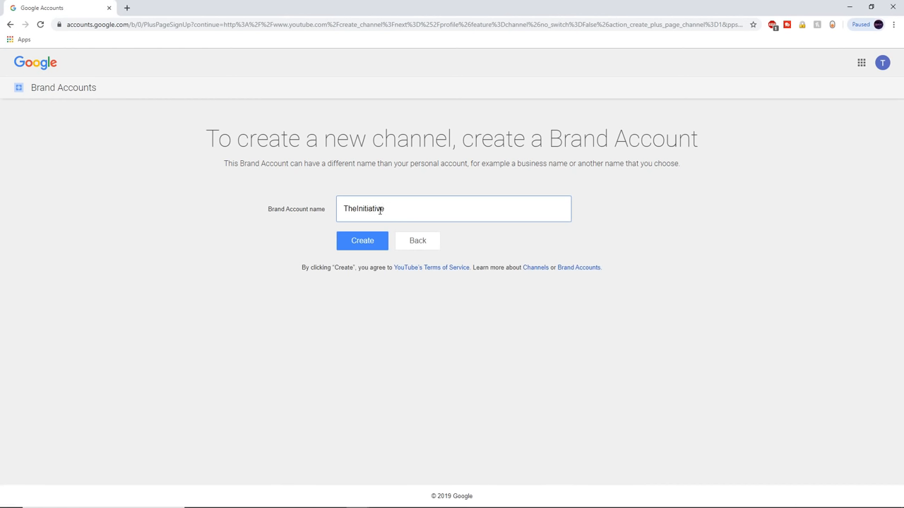
pyautogui.click(362, 240)
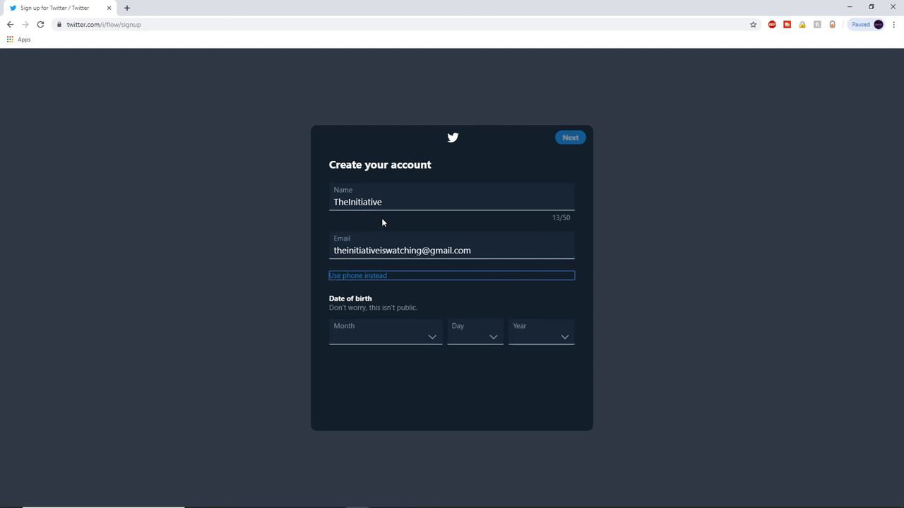
# Set the Twitter sign-up birth month to April and choose the birth day
pyautogui.click(385, 332)
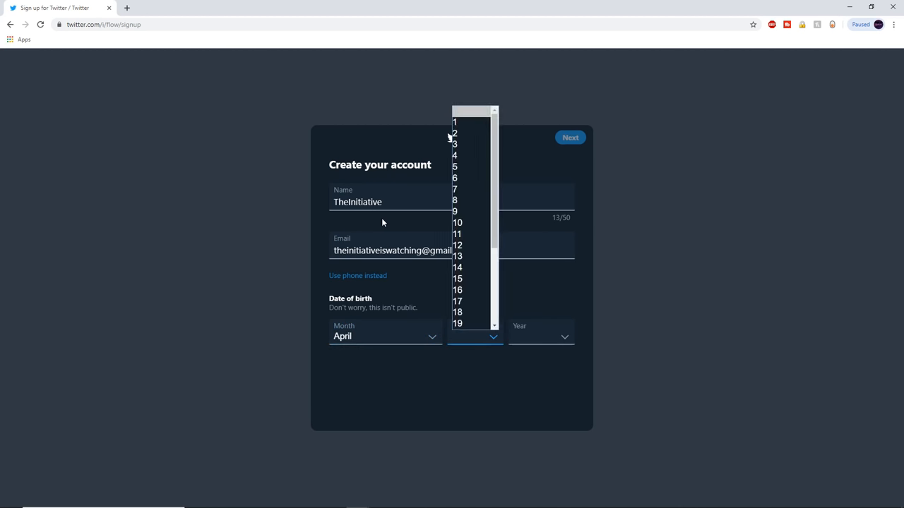
pyautogui.click(457, 223)
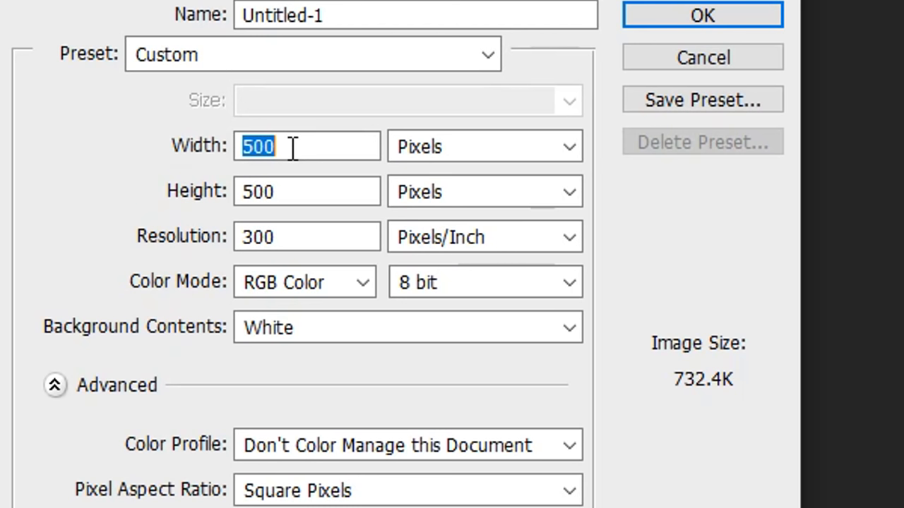
# Apply grey monochromatic Gaussian noise to the canvas and write THE INITIATIVE across it
pyautogui.write('115')
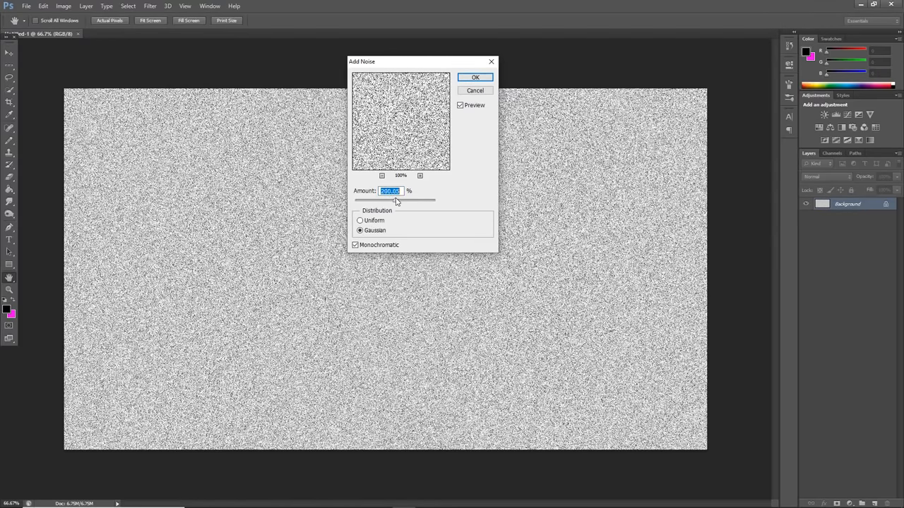
pyautogui.click(475, 77)
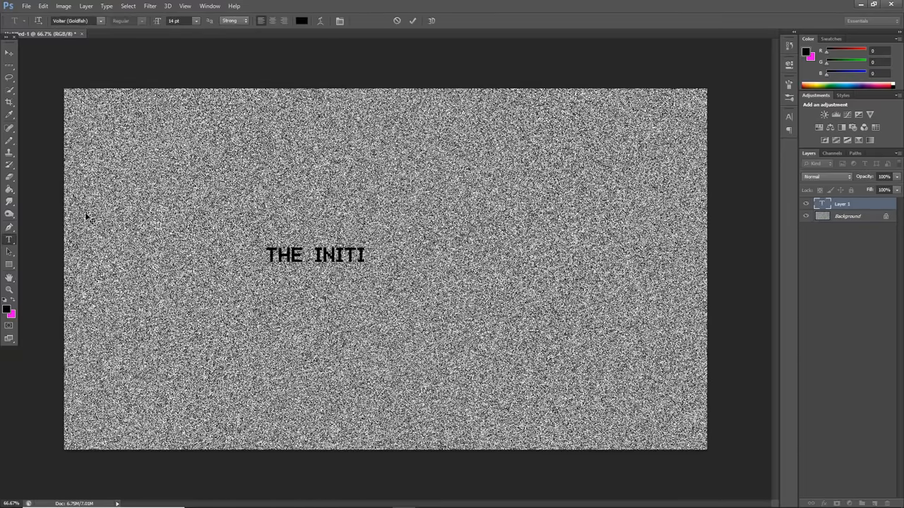
pyautogui.write('ATIVE')
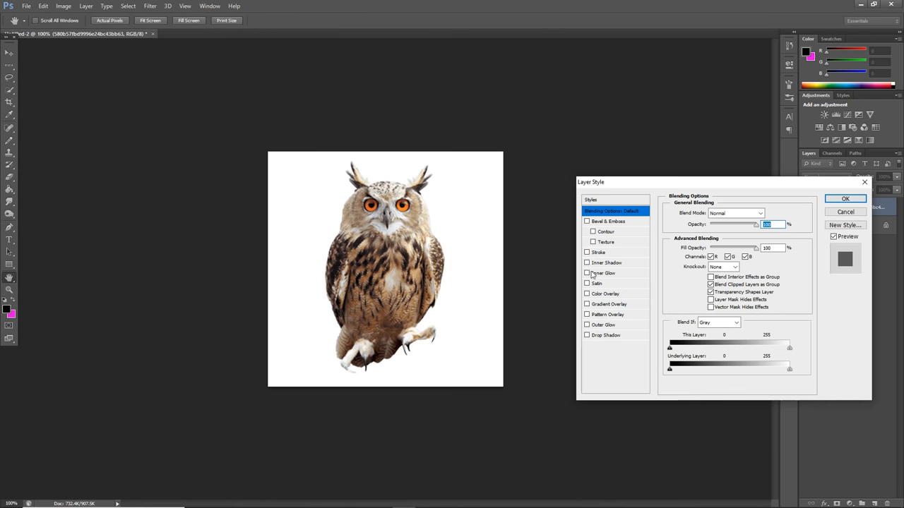
# Give the owl layer a black Color Overlay so it becomes a silhouette
pyautogui.click(604, 294)
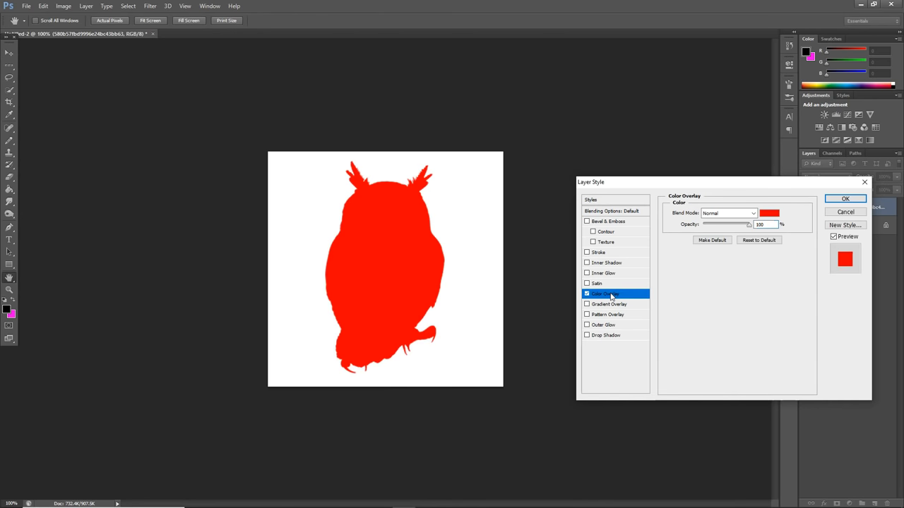
pyautogui.click(769, 213)
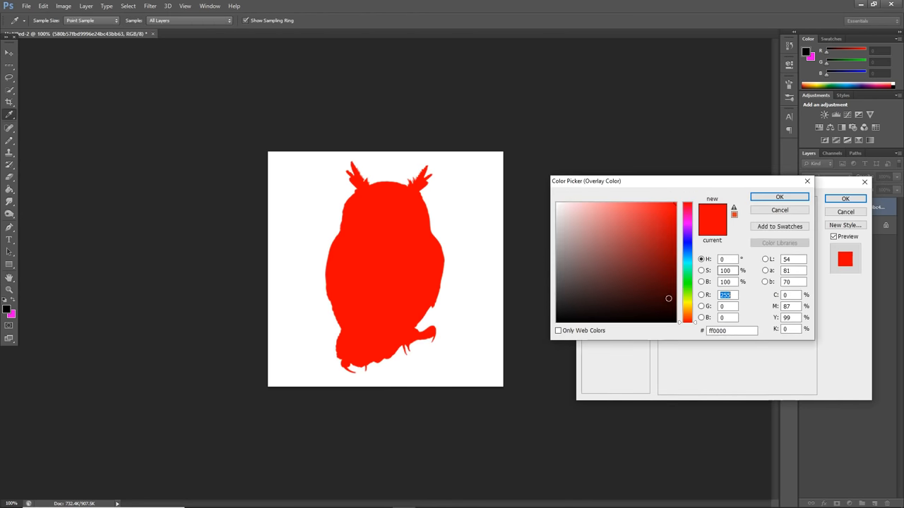
pyautogui.click(779, 196)
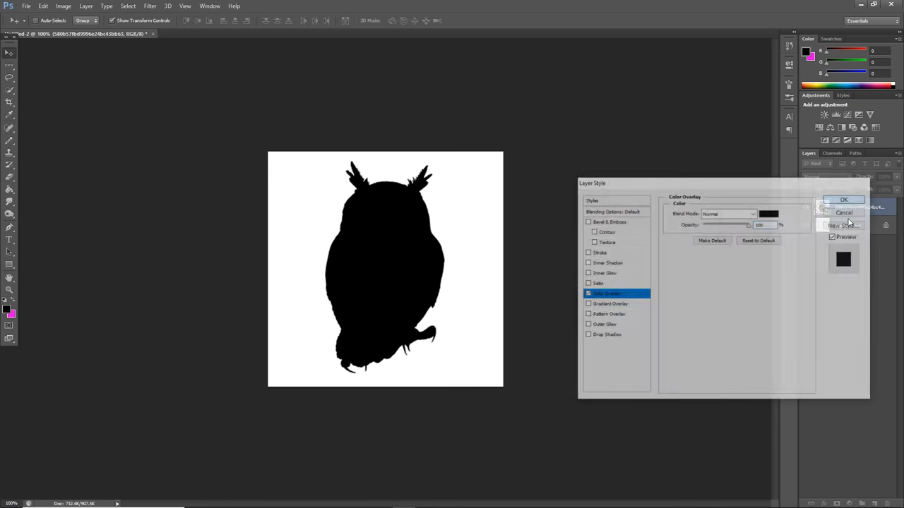
pyautogui.click(843, 200)
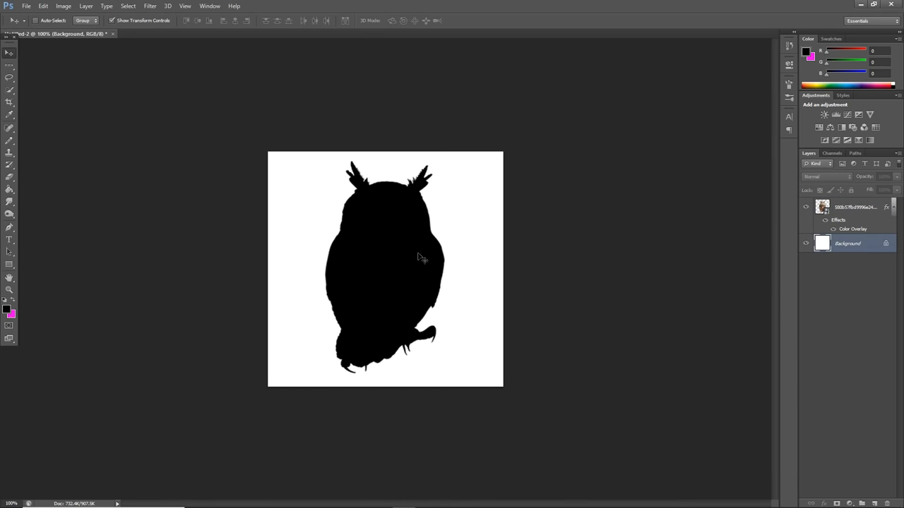
# Apply the Add Noise filter to the Background layer
pyautogui.click(150, 6)
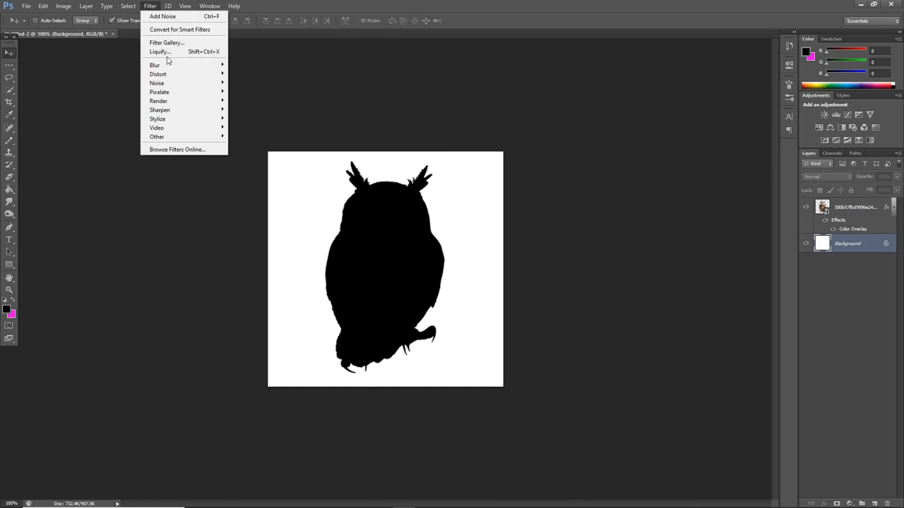
pyautogui.click(162, 16)
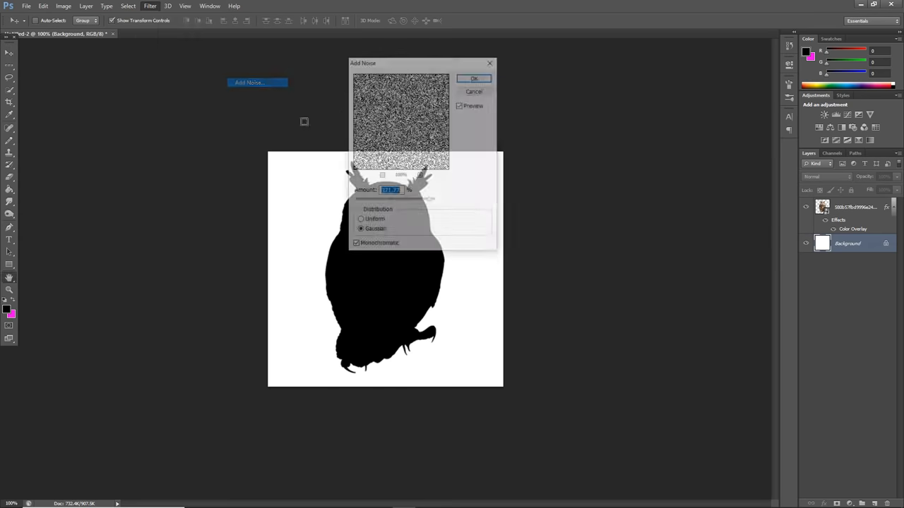
pyautogui.click(473, 77)
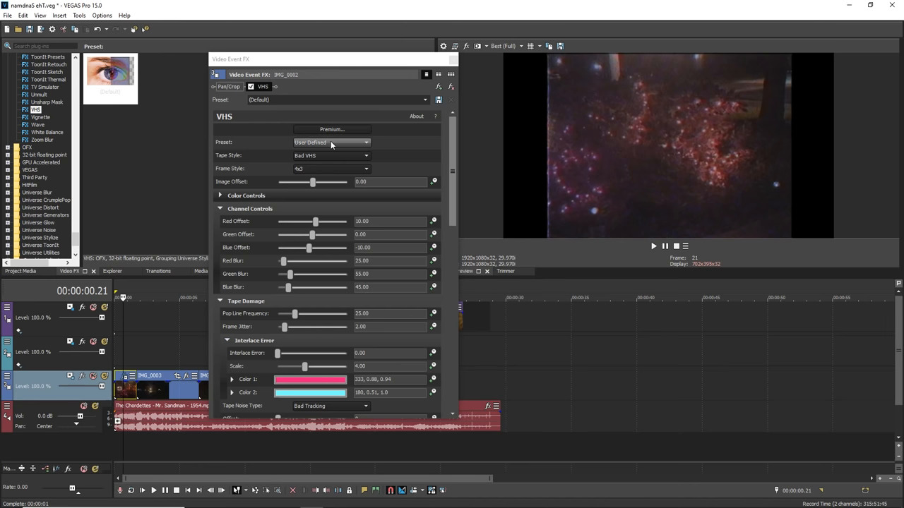
# Choose a Bad VHS preset for the VHS effect on the night footage clip
pyautogui.click(332, 168)
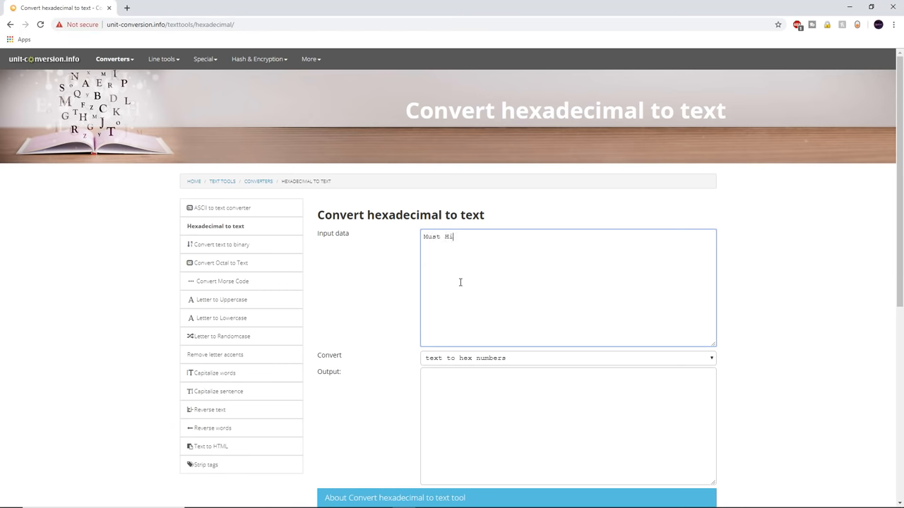
# Convert 'Must Hide' from text to hex numbers and select the output to copy
pyautogui.write('de')
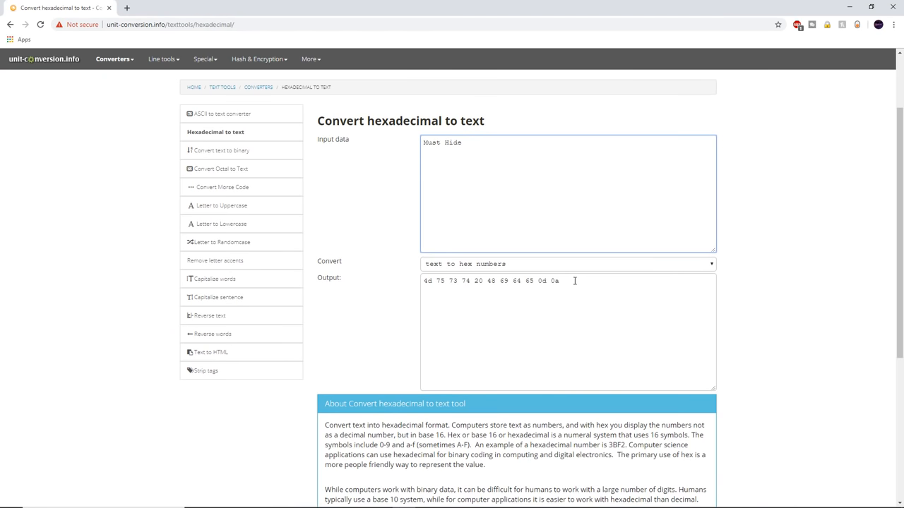
pyautogui.tripleClick(491, 280)
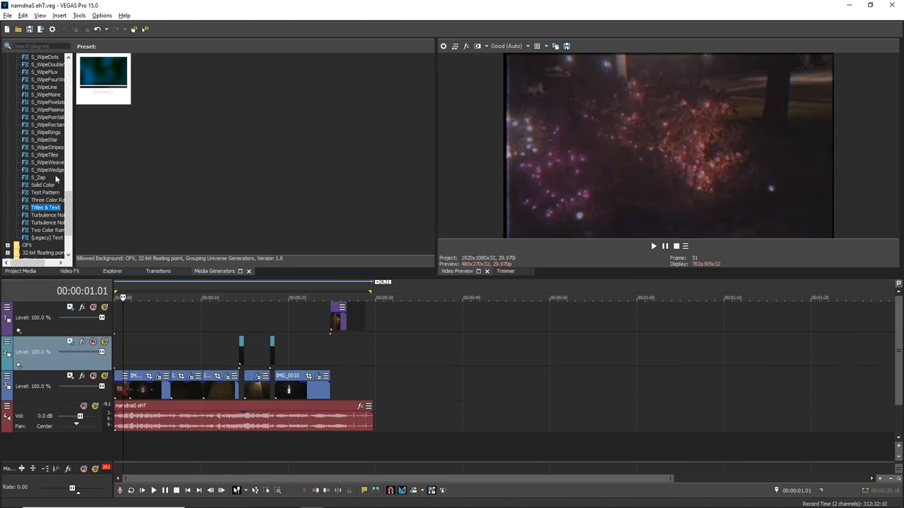
# Add a (Legacy) Text generator overlay and set its font to Volter (Goldfish)
pyautogui.click(46, 207)
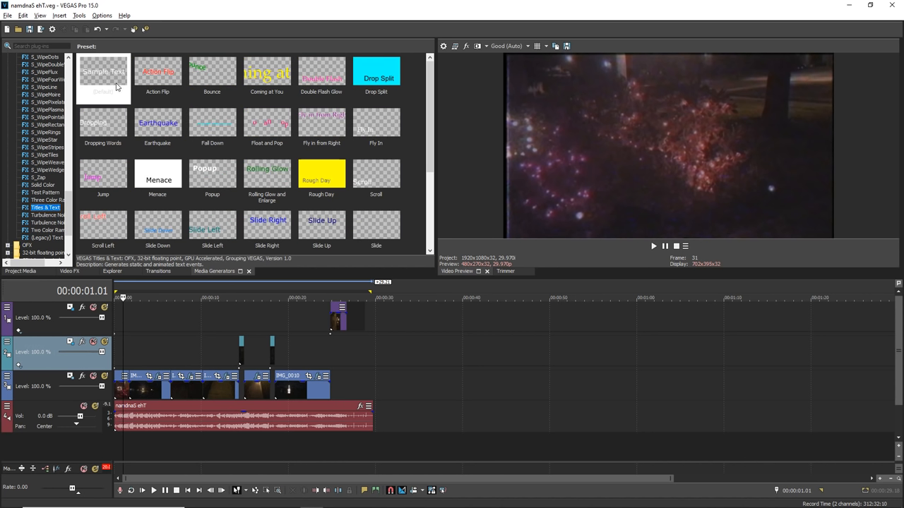
pyautogui.moveTo(115, 87)
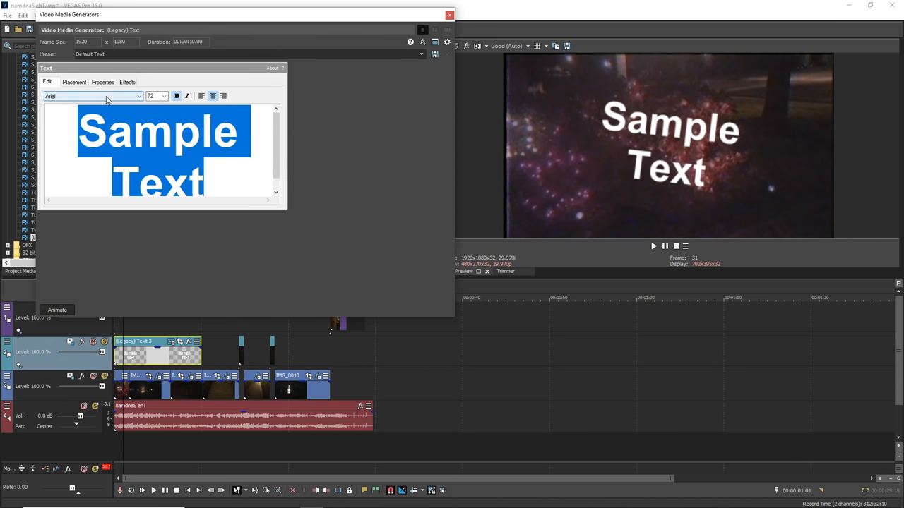
pyautogui.click(139, 95)
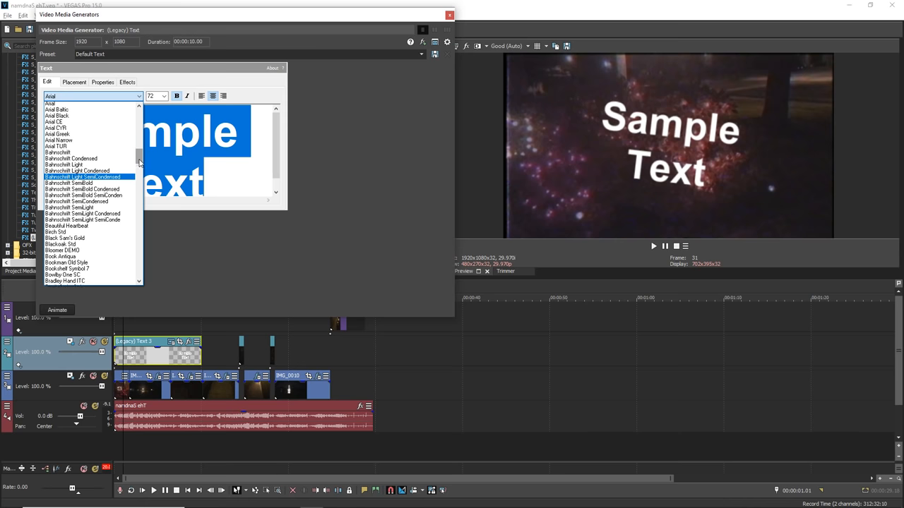
pyautogui.scroll(-3)
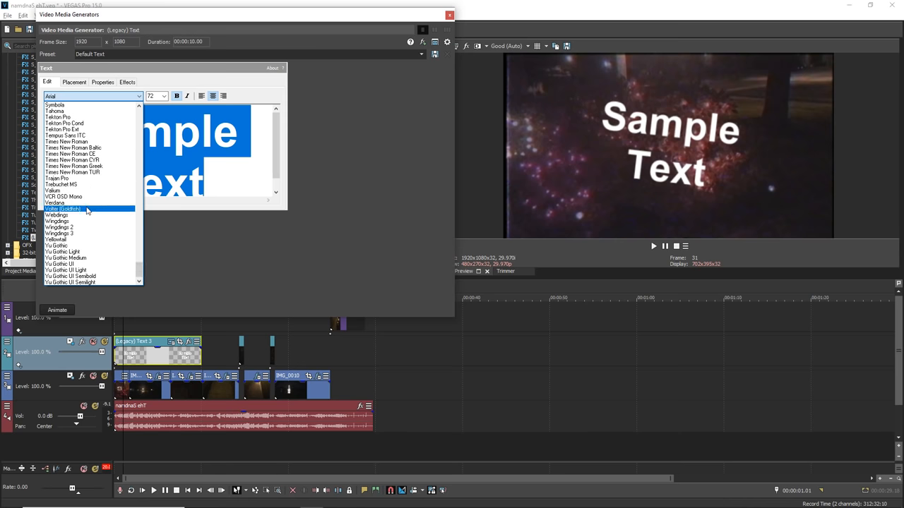
pyautogui.click(63, 209)
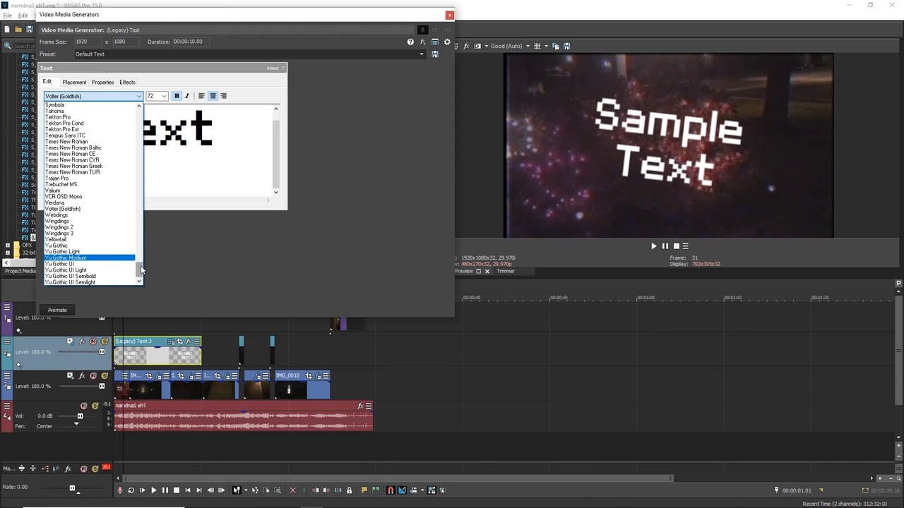
pyautogui.click(449, 15)
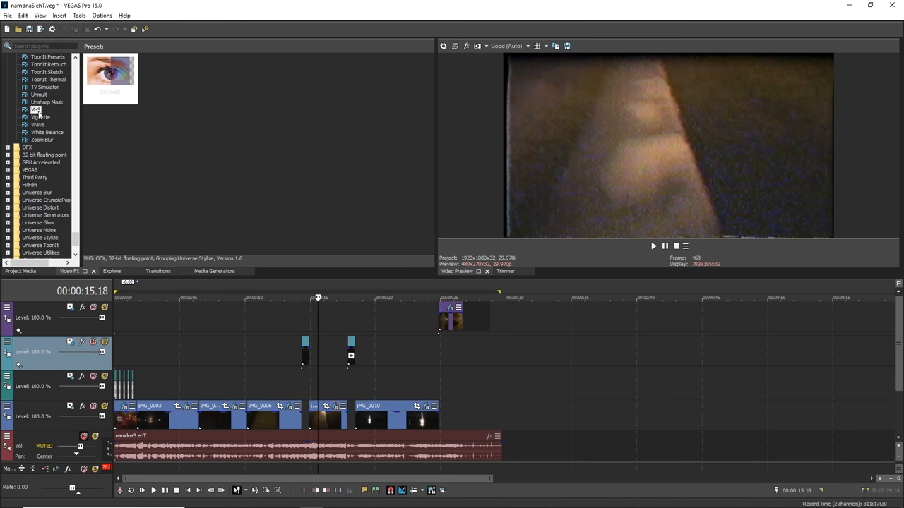
# Apply the default VHS preset from the Video FX list to the footage
pyautogui.scroll(-3)
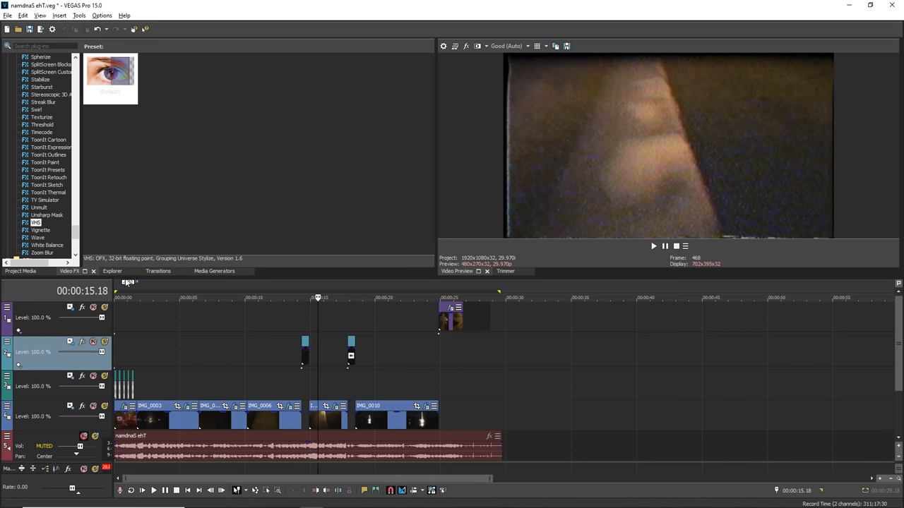
pyautogui.click(213, 271)
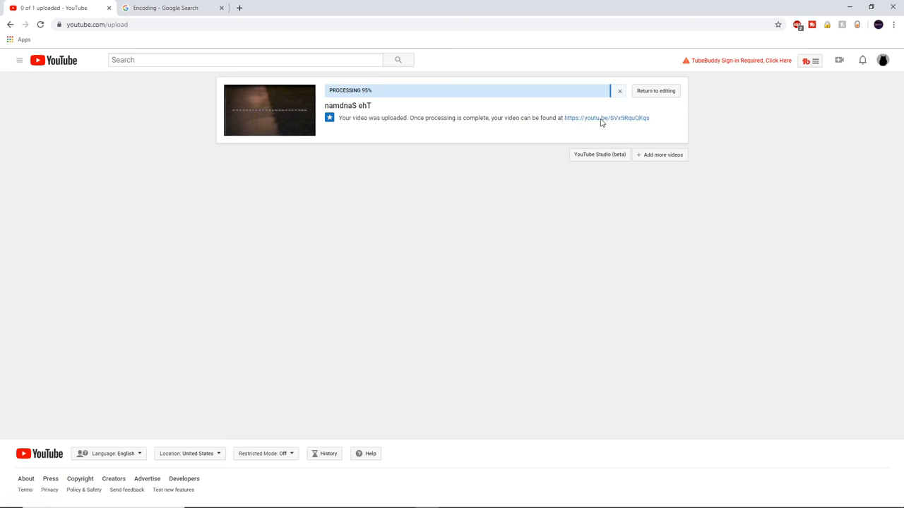
# Open the namdnaS ehT video via its youtu.be share link
pyautogui.click(606, 118)
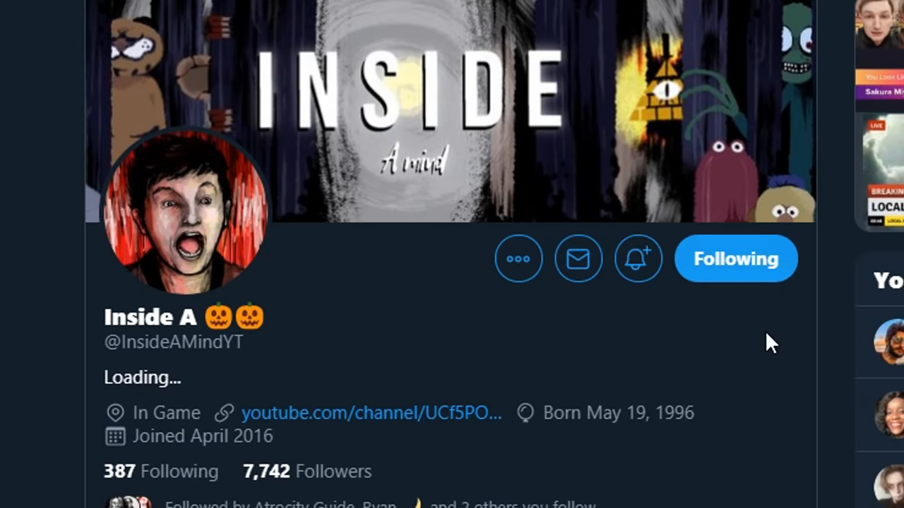
pyautogui.moveTo(748, 378)
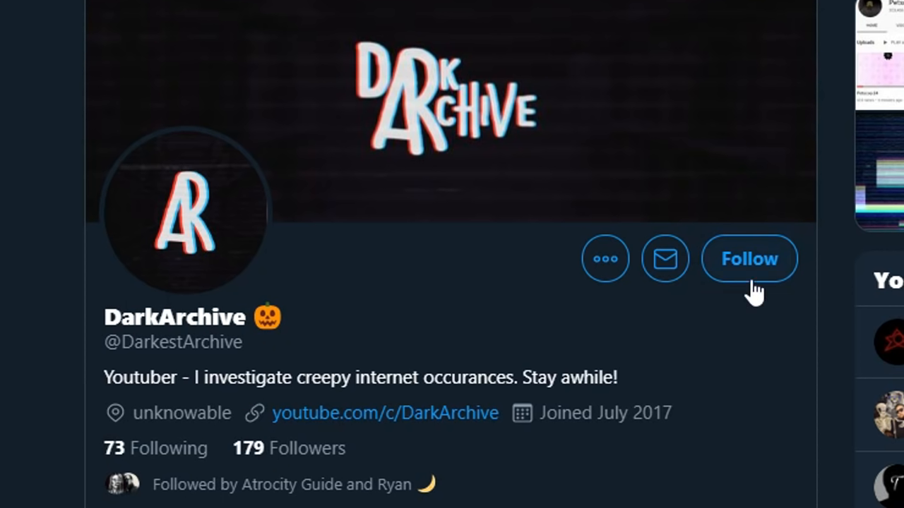
# Follow DarkArchive and tweet at DarkArchive and AtrocityGuide: 'HEY DO A VIDEO ON MEEEEEEEEE'
pyautogui.click(748, 258)
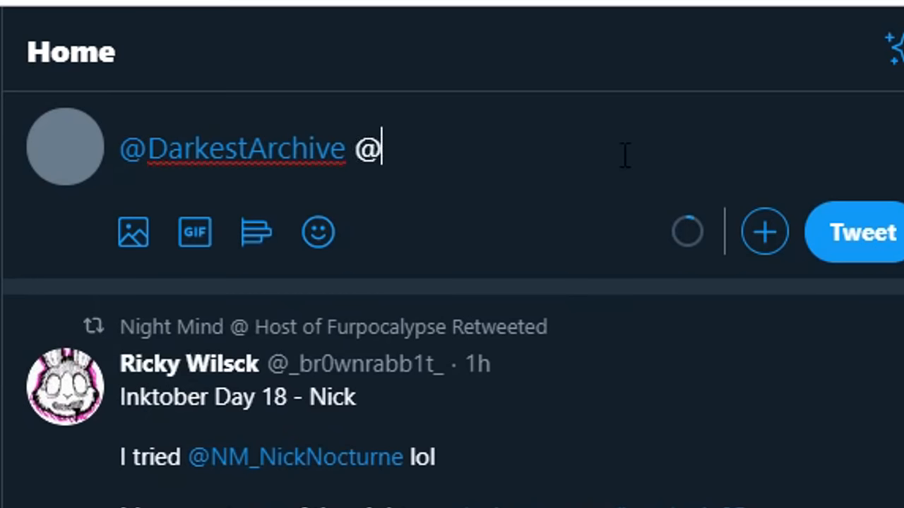
pyautogui.write('AtrocityGuide HE')
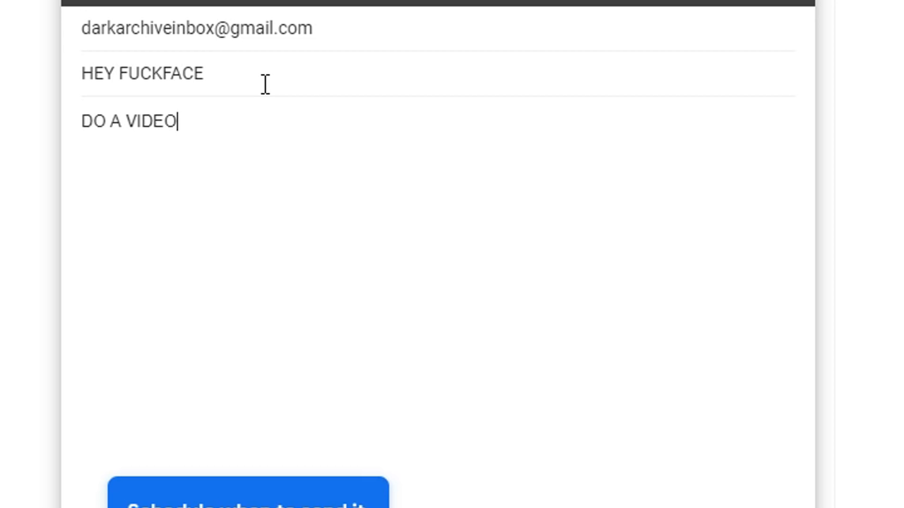
pyautogui.write('ON MEEEEEEEEE')
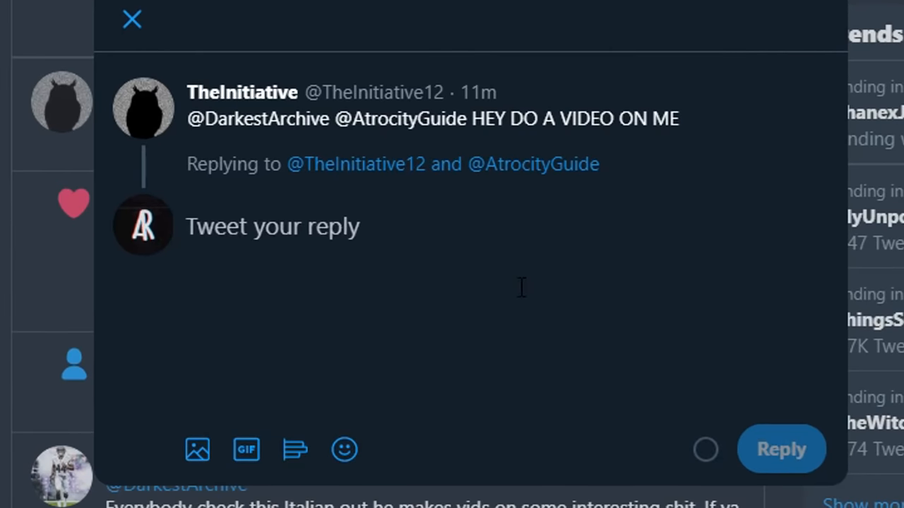
# Reply 'PLEASE GO AWAY', tweet 'PLEASE WATCH MY STUFF BECAUSE', then paste the video link on Reddit
pyautogui.write('PLEASE GO AWAY')
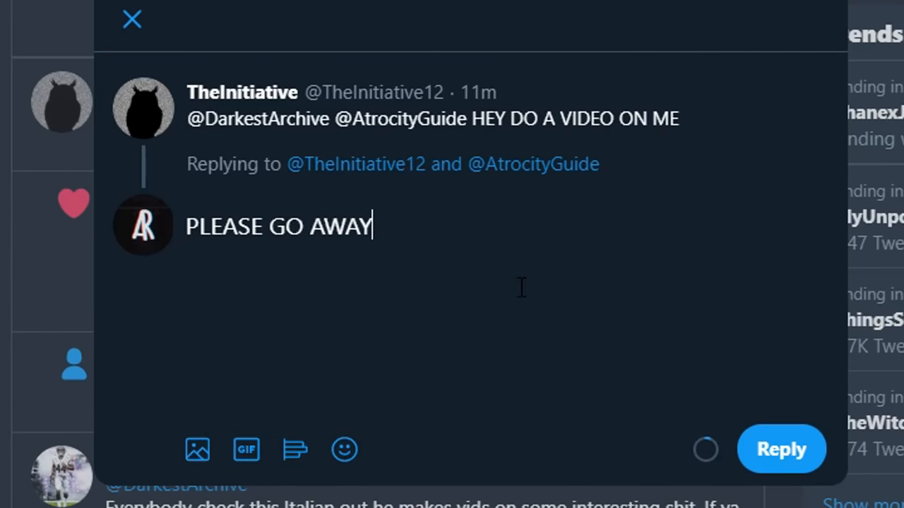
pyautogui.click(132, 19)
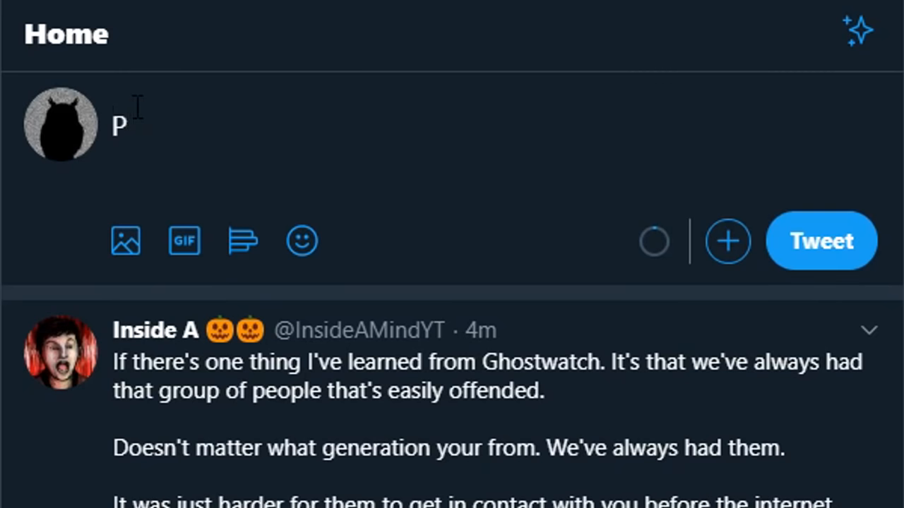
pyautogui.write('LEASE WATCH MY S')
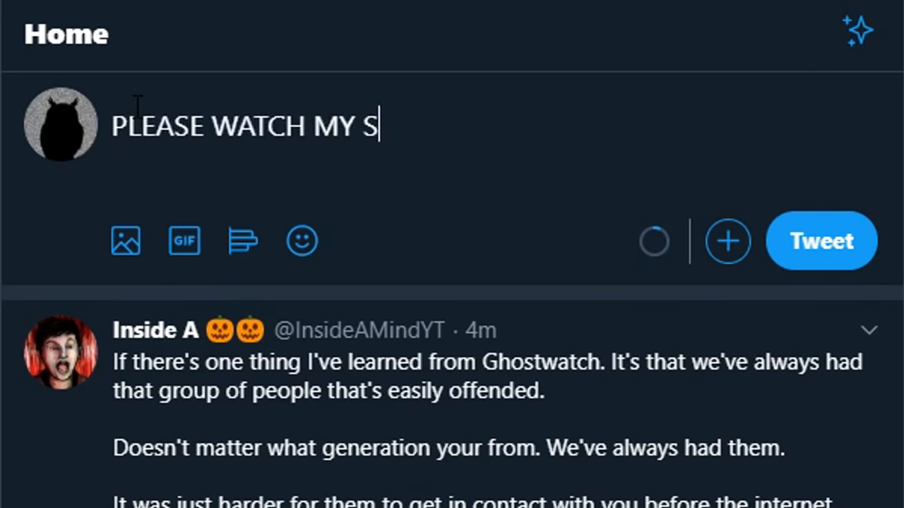
pyautogui.write('TUFF BECAUSE')
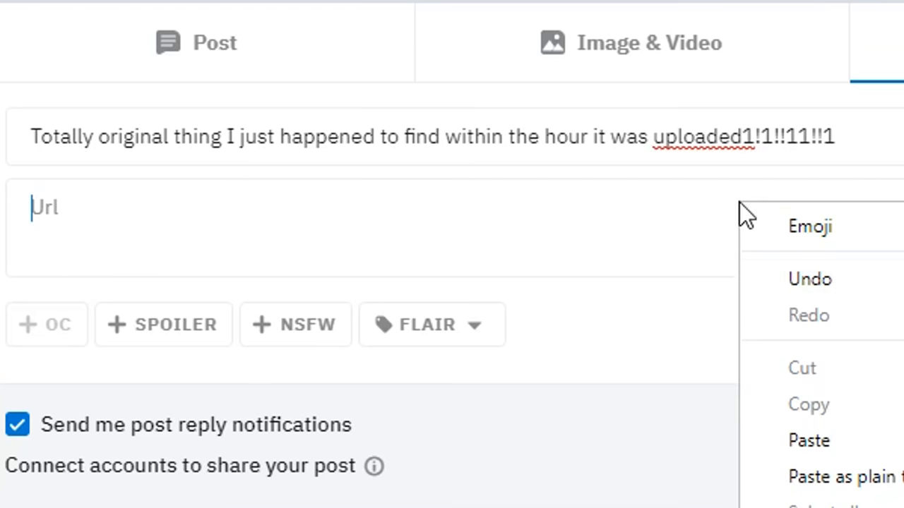
pyautogui.click(808, 440)
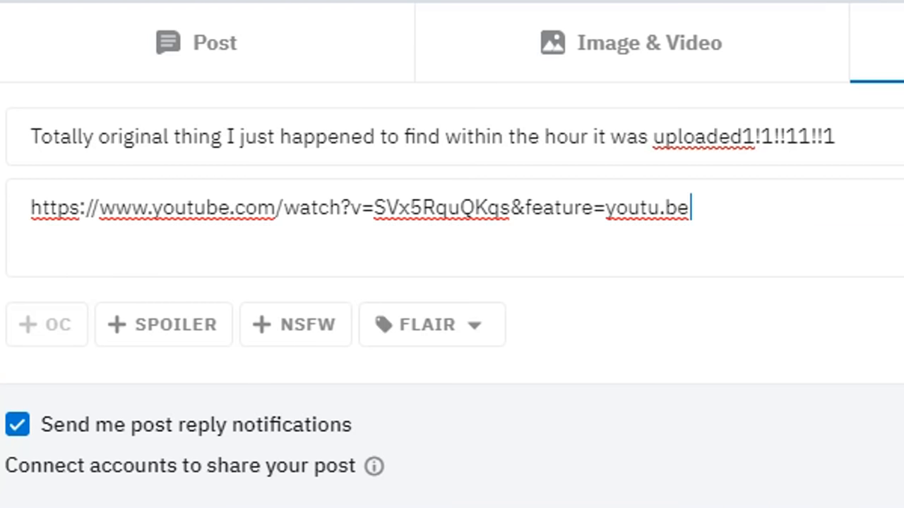